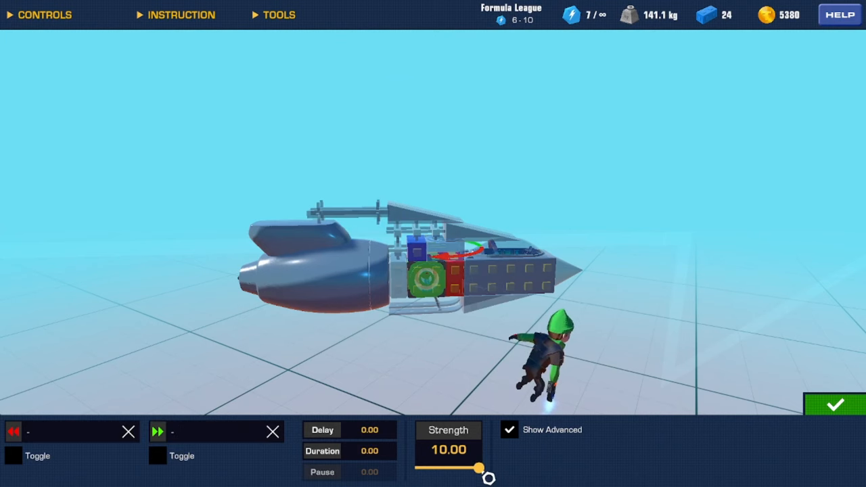
Step: Lower the E/G-driven gate's Output slider from 0.20 to 0.10 for its gyro
left_click(442, 265)
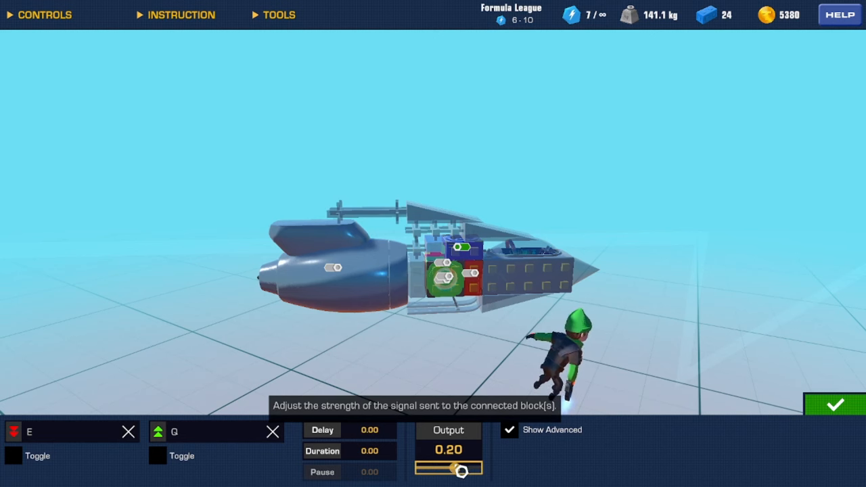
left_click_drag(462, 468, 452, 468)
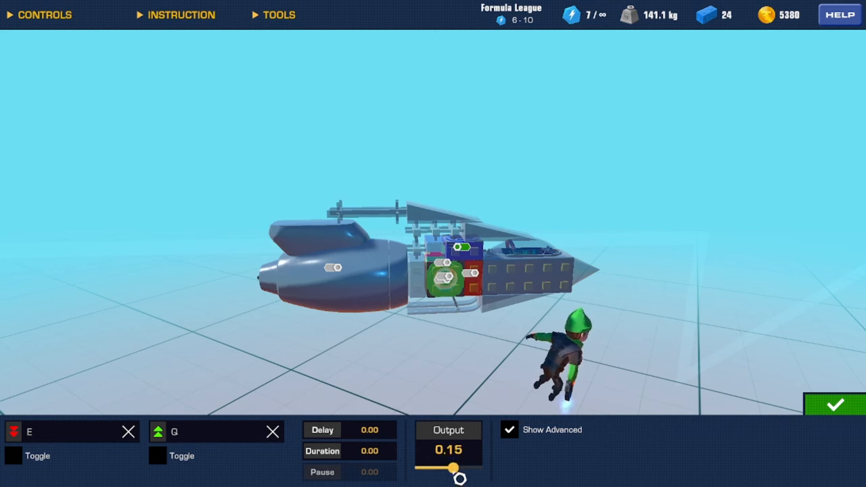
left_click_drag(453, 468, 452, 468)
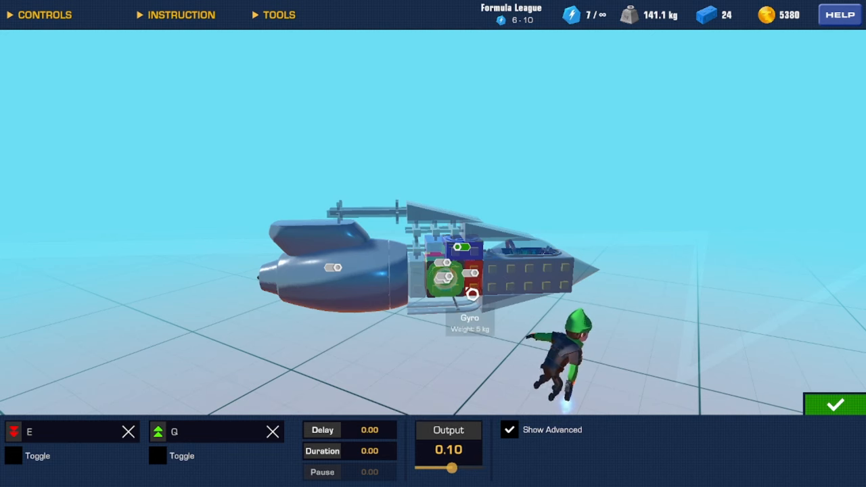
mouse_move(466, 465)
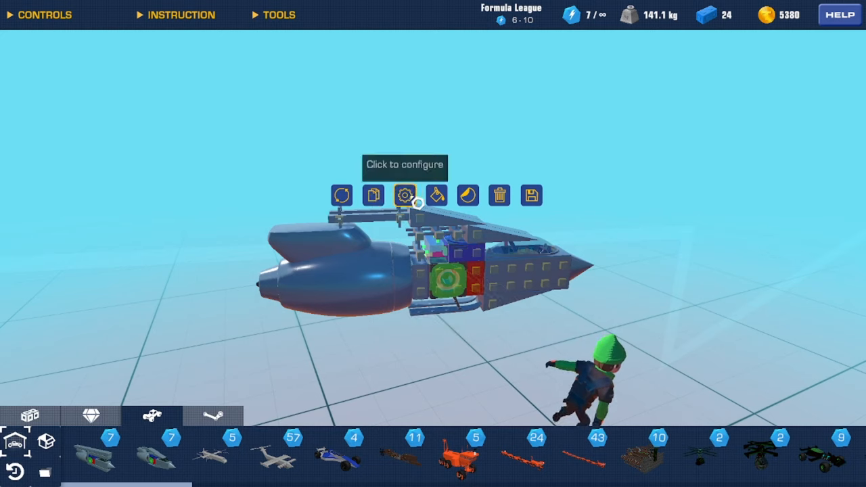
Step: Select the whole craft to begin reorienting it
left_click(400, 194)
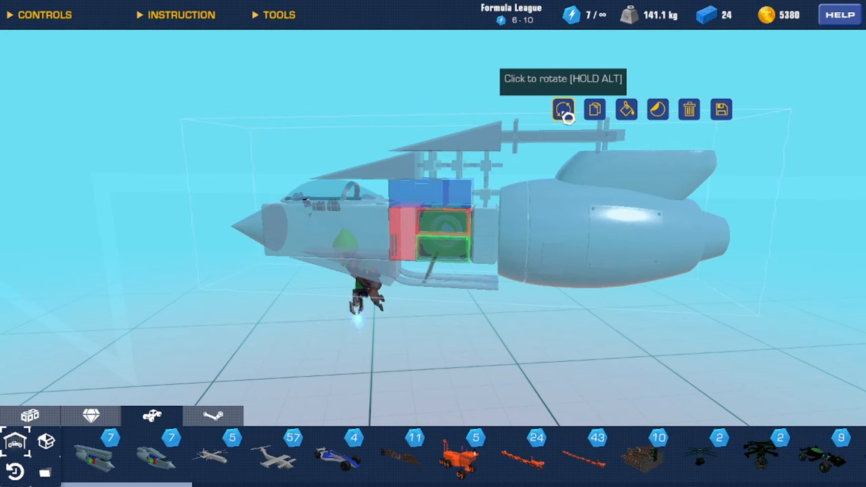
Step: Rotate the whole craft with the Rotate tool's arrows into a new orientation
left_click(564, 108)
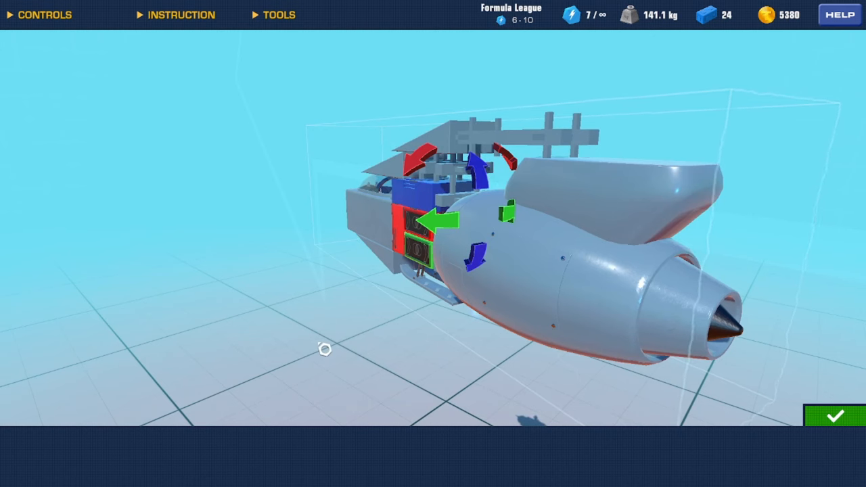
left_click(835, 417)
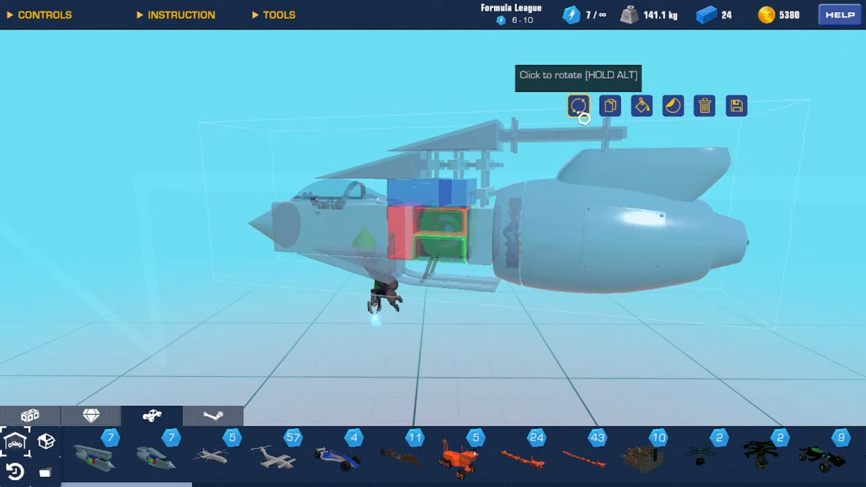
left_click(579, 106)
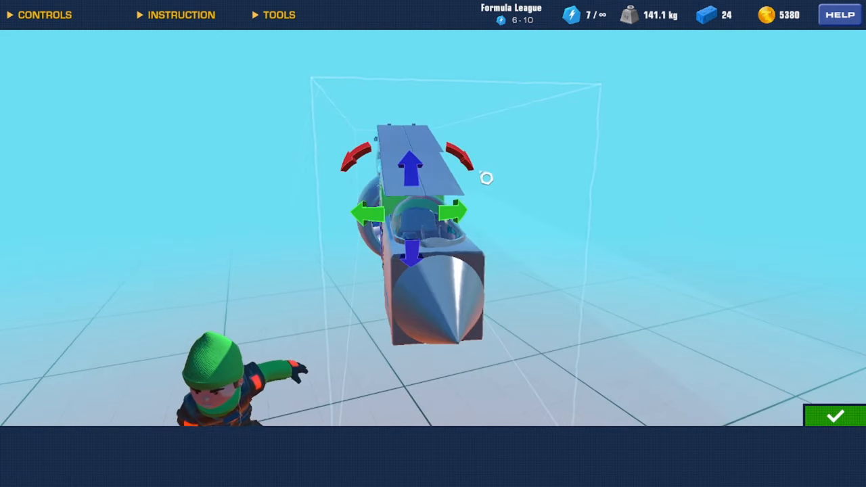
mouse_move(419, 184)
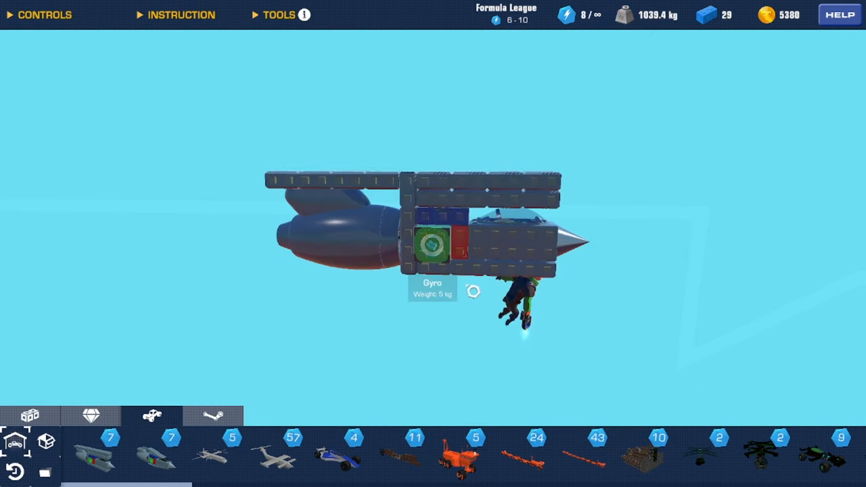
Step: Bring up the settings of the gyro in the middle of the craft
left_click(427, 258)
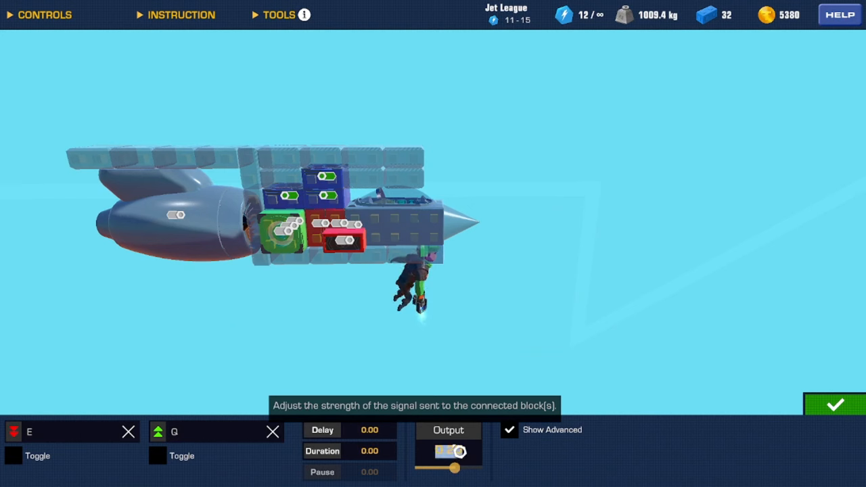
Step: Set the E/G gate's output signal strength to about 0.2
left_click_drag(440, 468, 455, 468)
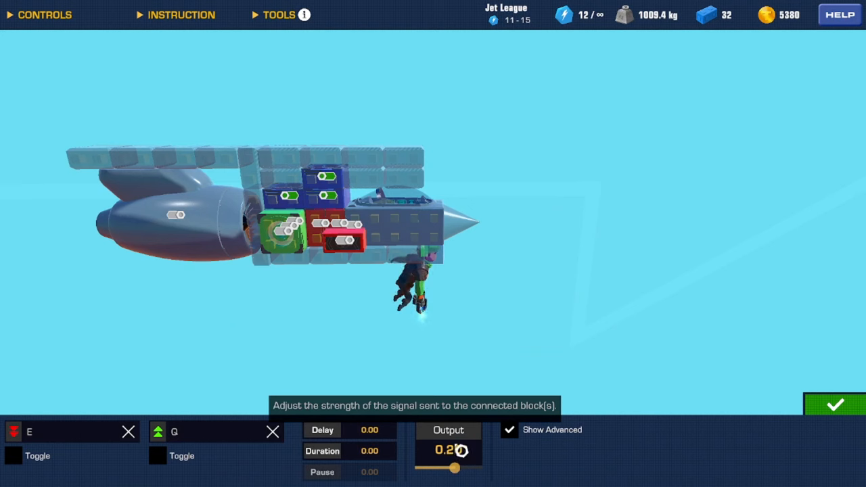
left_click_drag(455, 468, 452, 468)
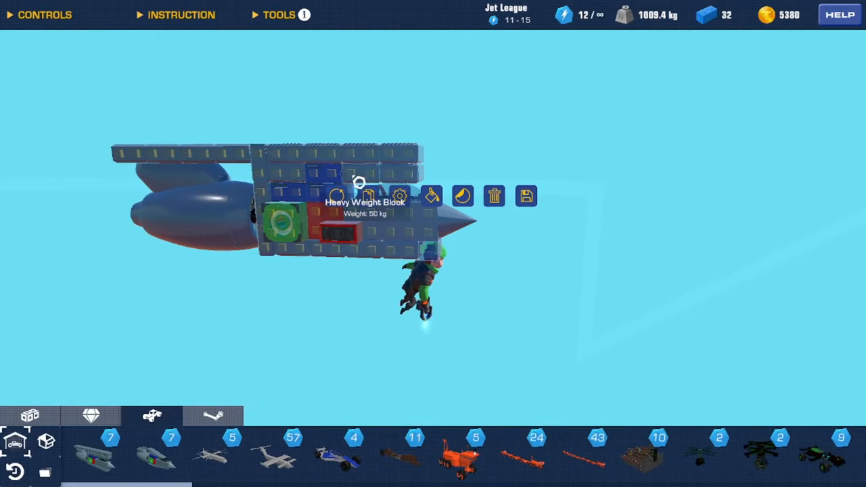
left_click(399, 195)
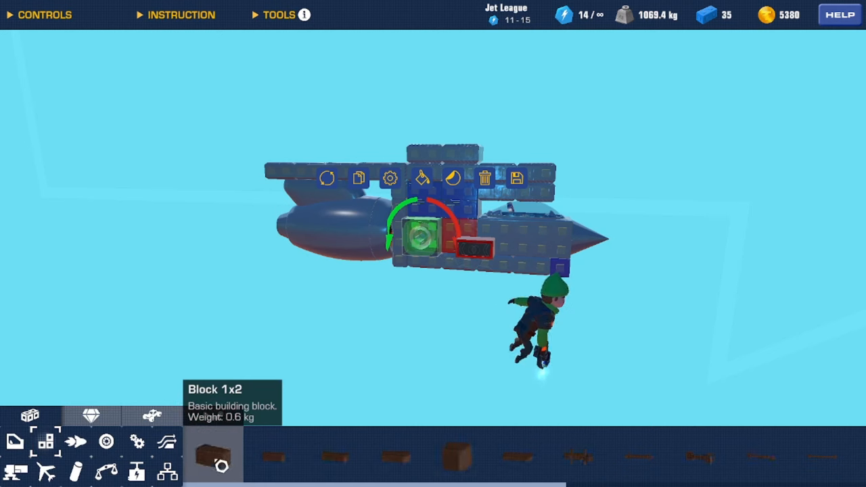
Step: Pick Block 1x4, Block 2x4 and another basic block for the long flat wing
left_click(331, 460)
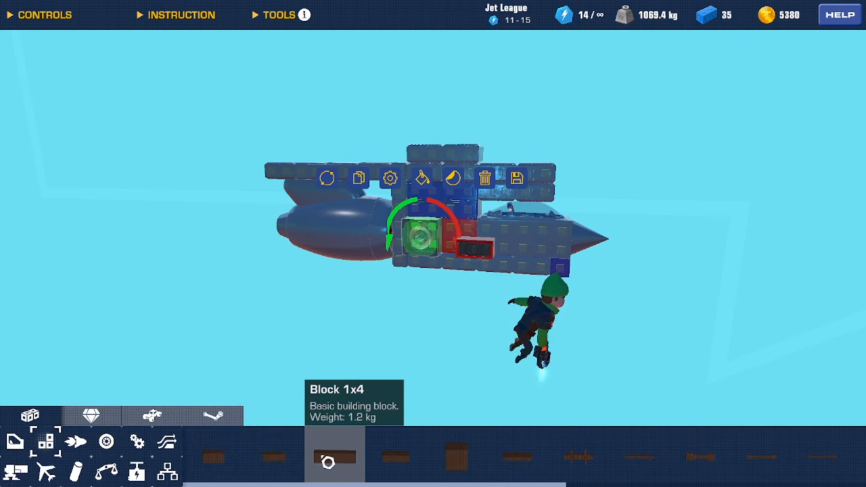
left_click(396, 463)
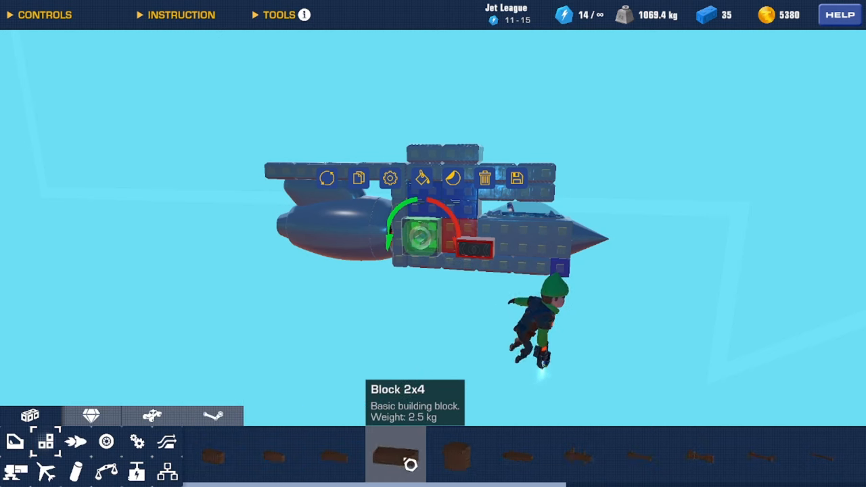
left_click(468, 466)
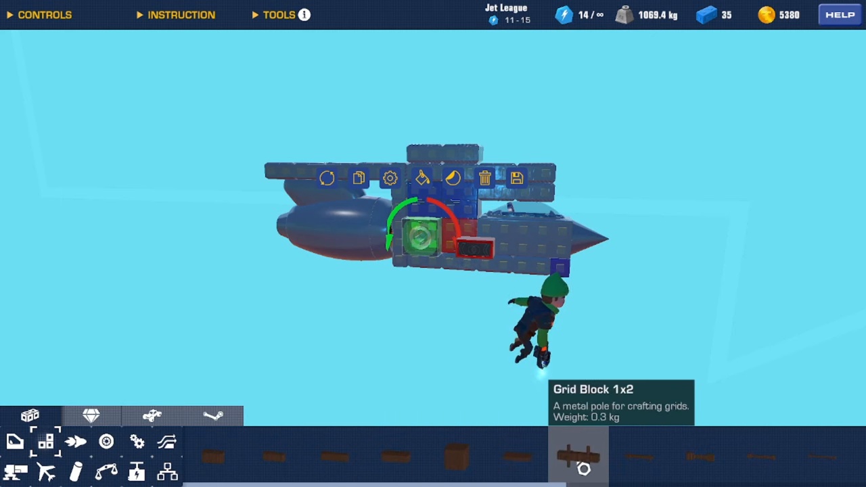
mouse_move(713, 275)
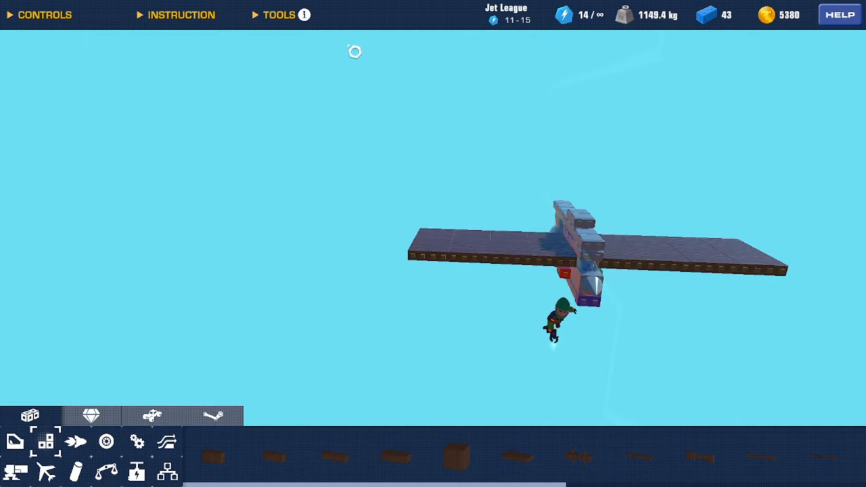
Step: Delete the wide wing's plank blocks, leaving the rocket body at 37 blocks
left_click(279, 15)
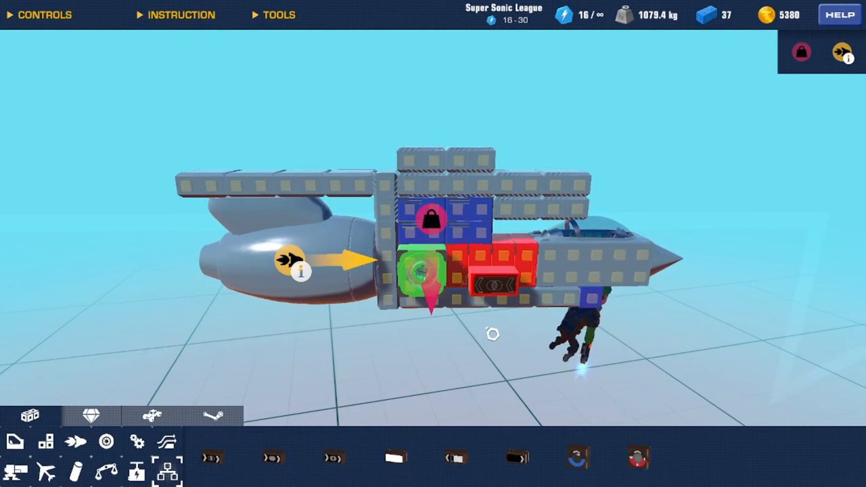
Step: Remove the heavy weight blocks, dropping the craft to about 141 kg
left_click(474, 271)
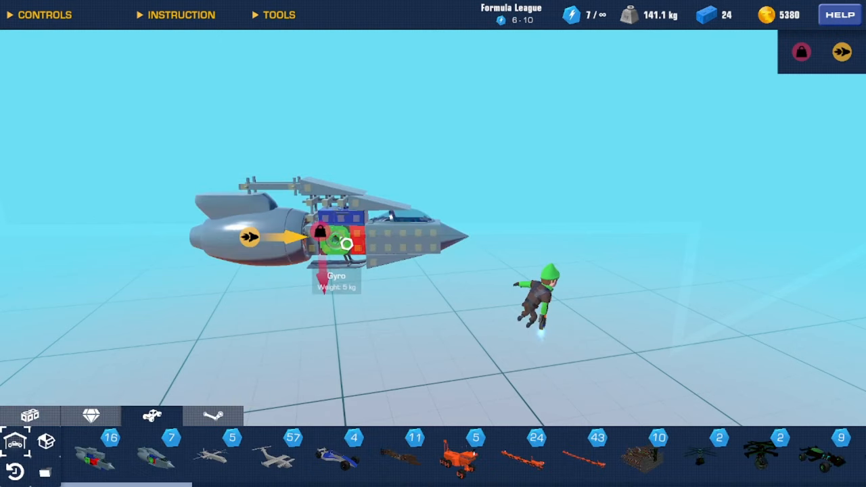
mouse_move(31, 417)
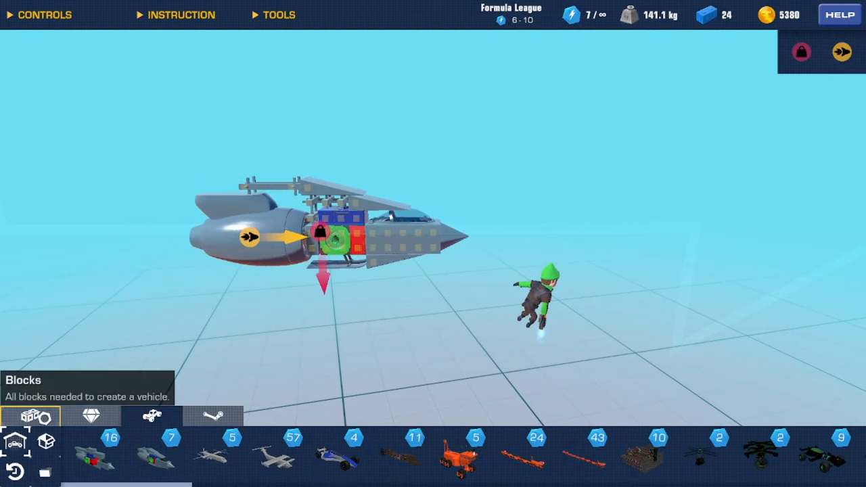
Step: Start a new build and confirm 'Yes, delete my blocks.', leaving one AND gate
left_click(414, 461)
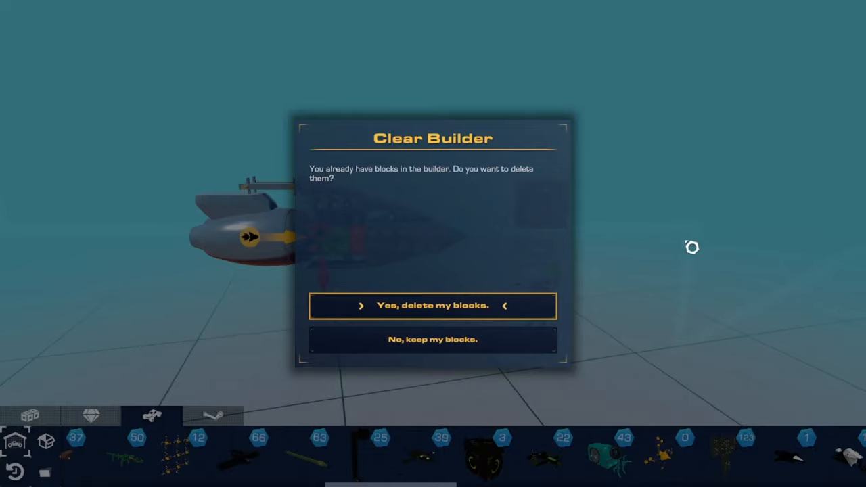
left_click(432, 306)
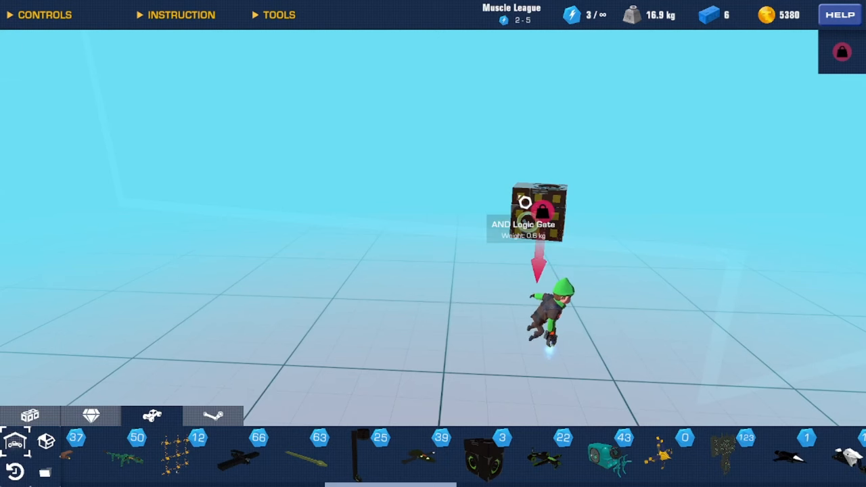